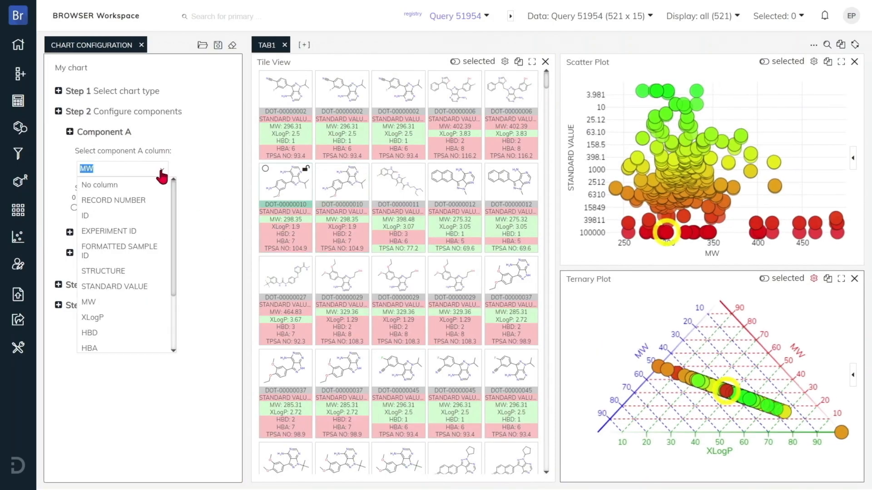
# Step: Set ternary plot Component A to STANDARD VALUE instead of MW
pyautogui.click(115, 287)
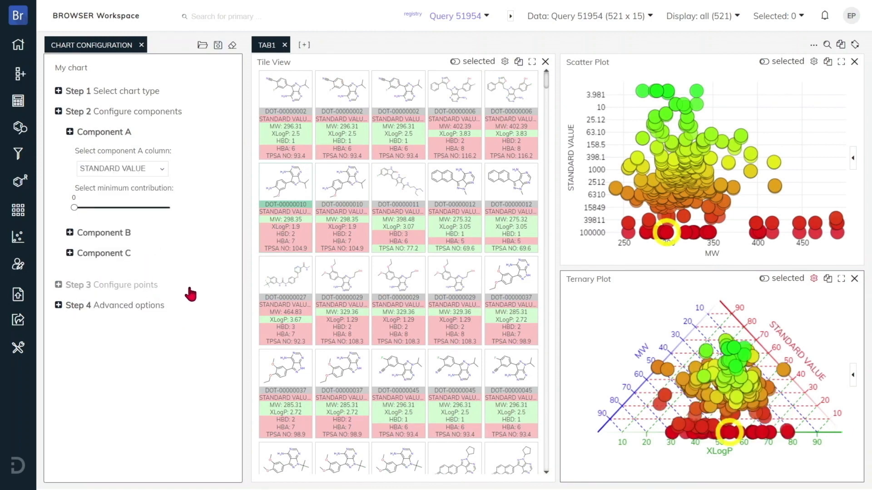
pyautogui.click(142, 45)
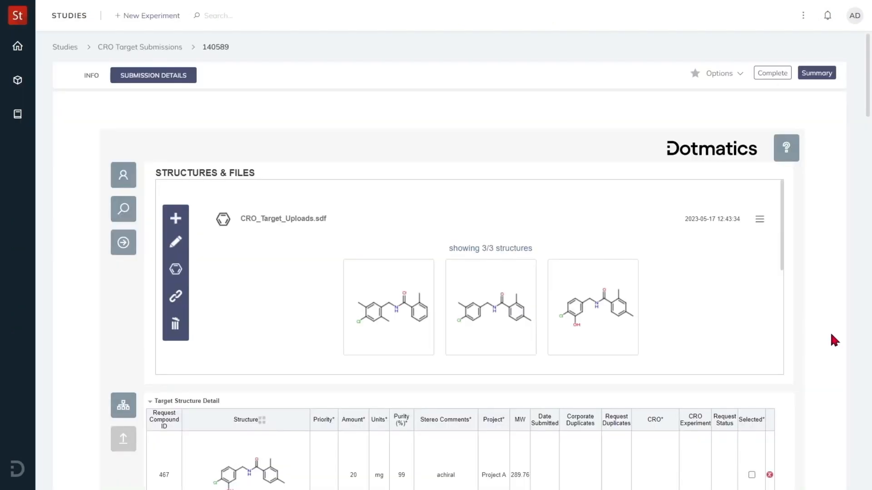
# Step: In Target Structure Detail, set HIGH priority and the CRO, then select compound 467
pyautogui.scroll(-3)
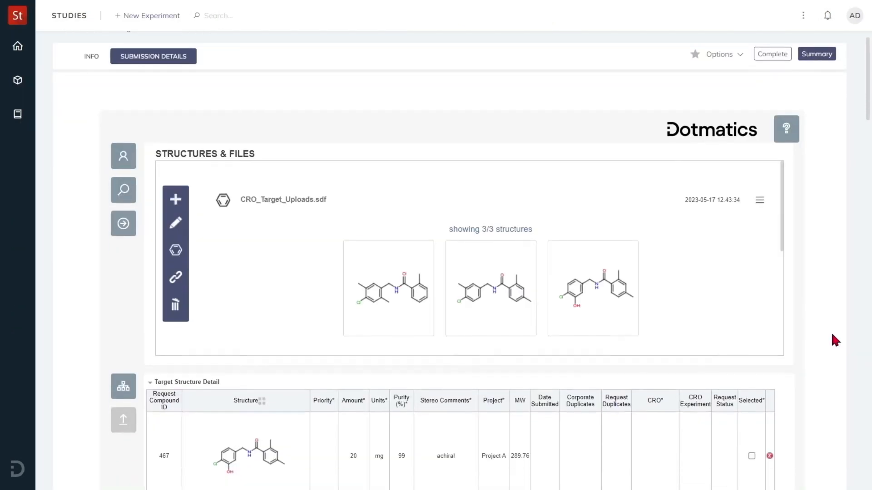
pyautogui.scroll(-3)
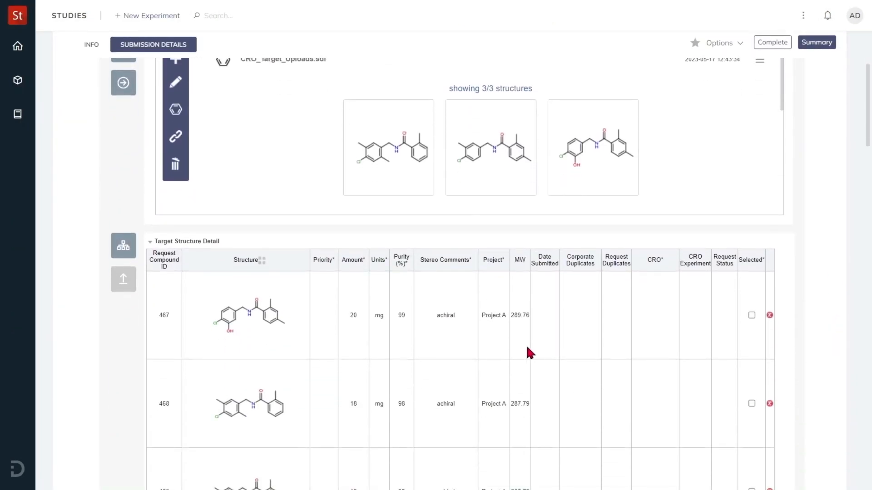
pyautogui.click(323, 315)
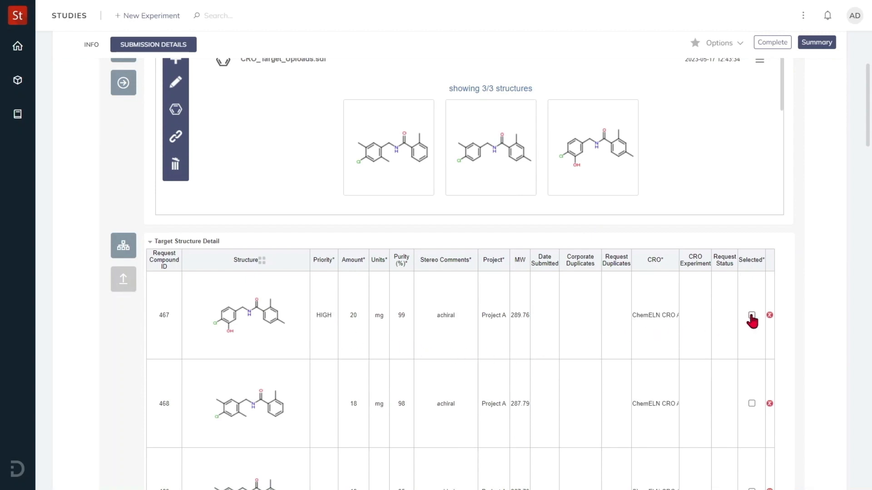
pyautogui.click(751, 315)
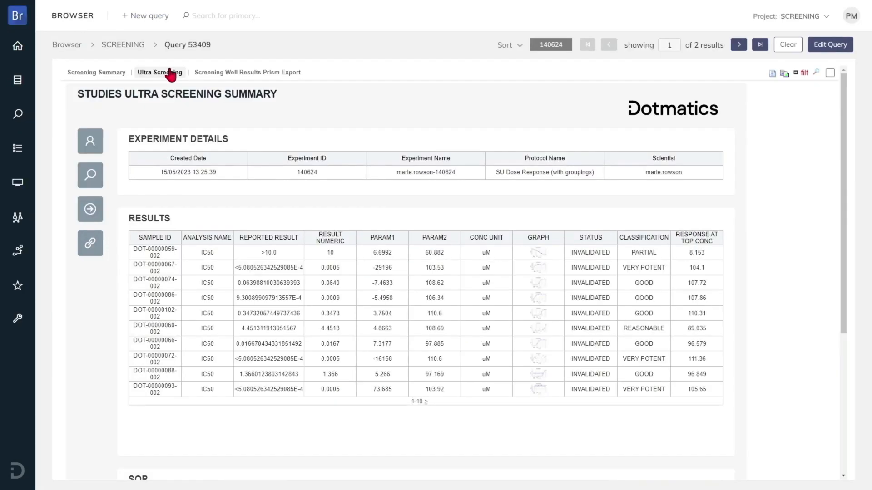
# Step: Preview and close the first sample's dose-response graph, then show Screening Well Results Prism Export
pyautogui.click(538, 253)
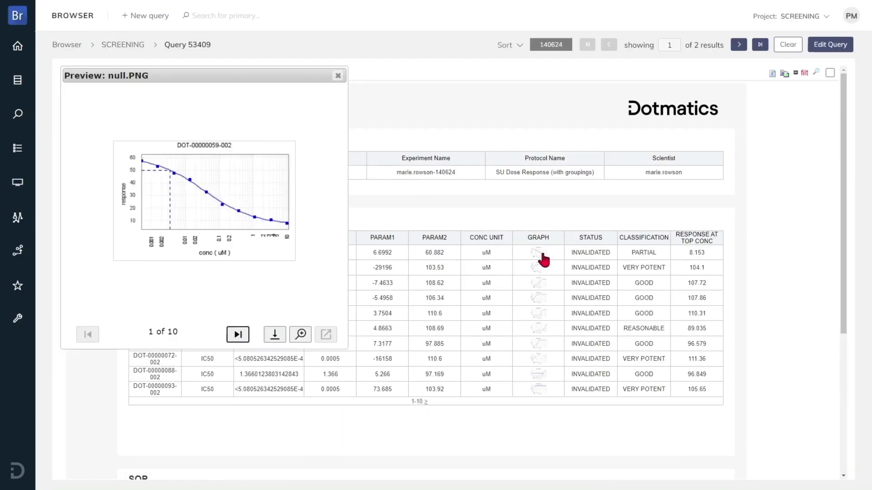
pyautogui.click(338, 75)
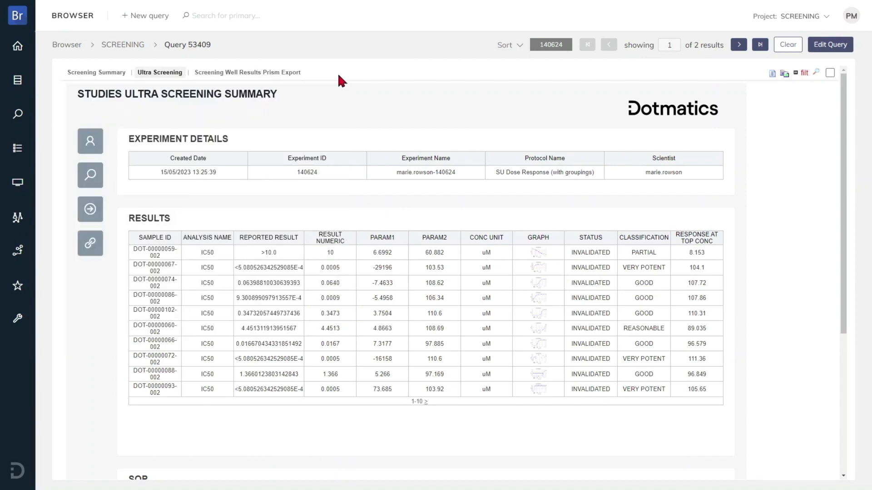
pyautogui.click(247, 72)
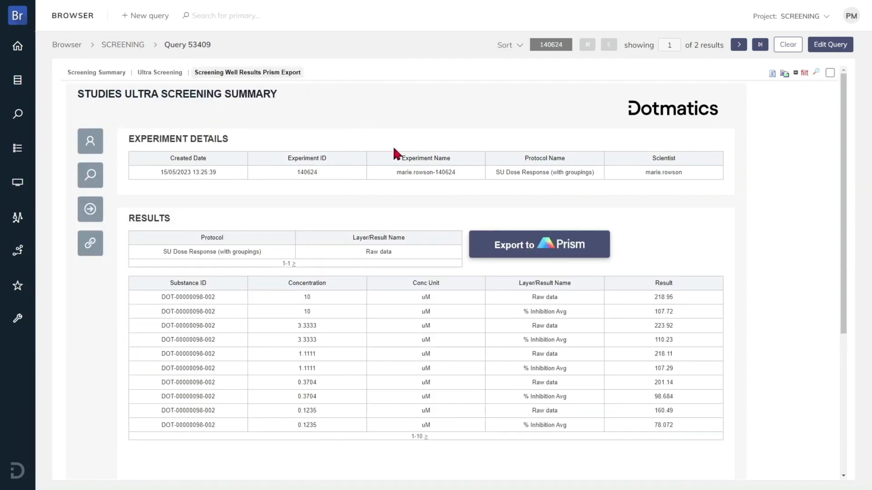